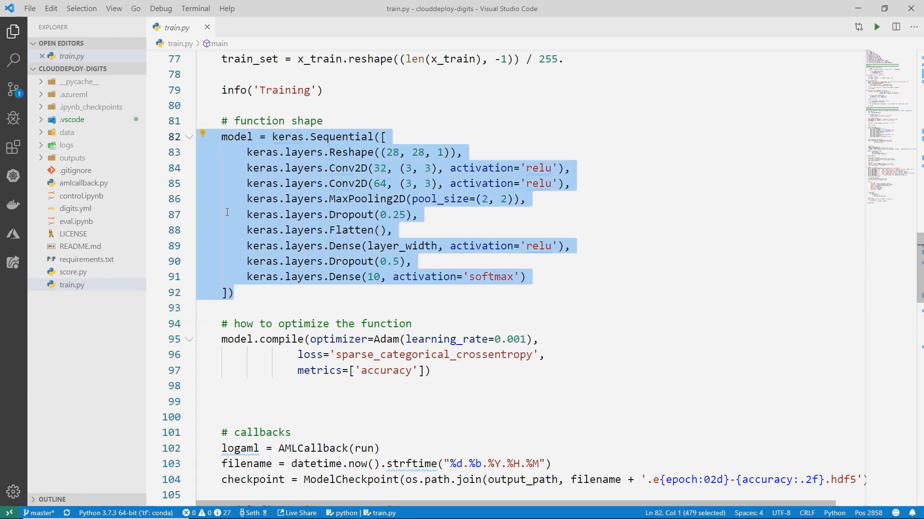
pyautogui.moveTo(516, 302)
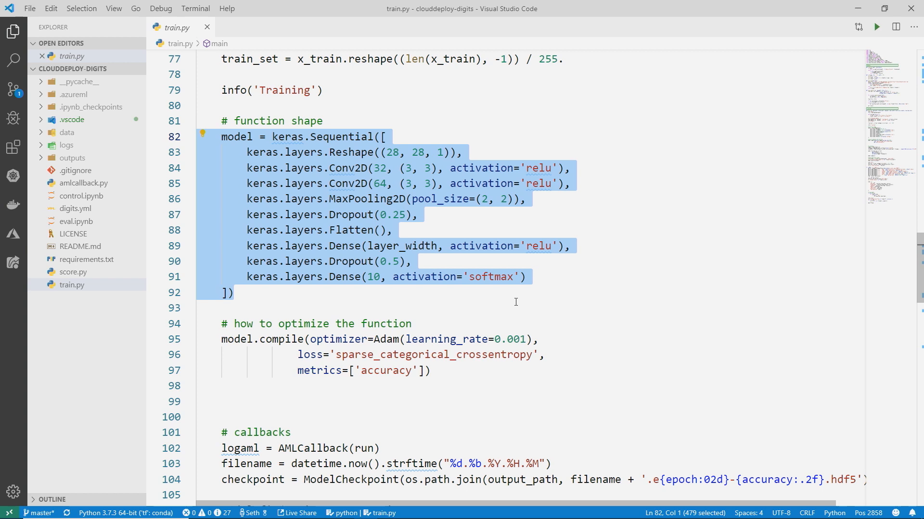
# - Deselect the Sequential model code and open the latest.hdf5 checkpoint in Netron
pyautogui.click(350, 168)
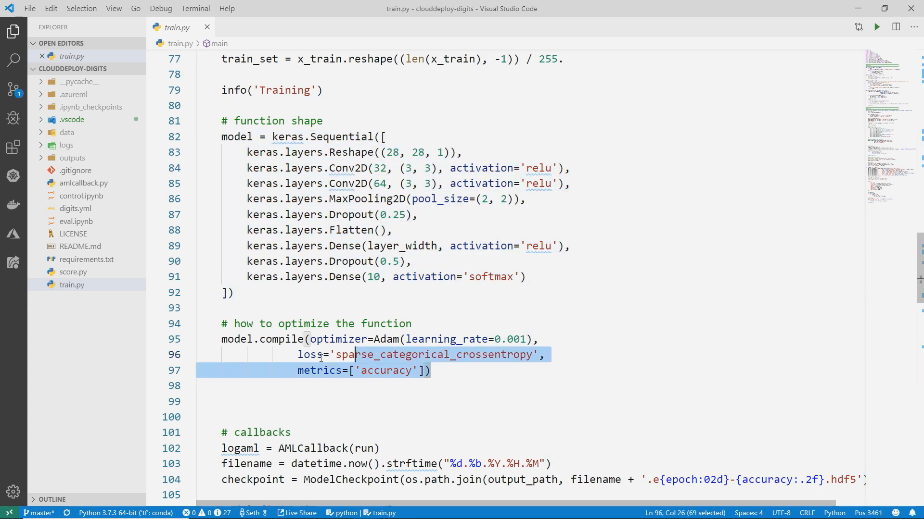
pyautogui.scroll(-3)
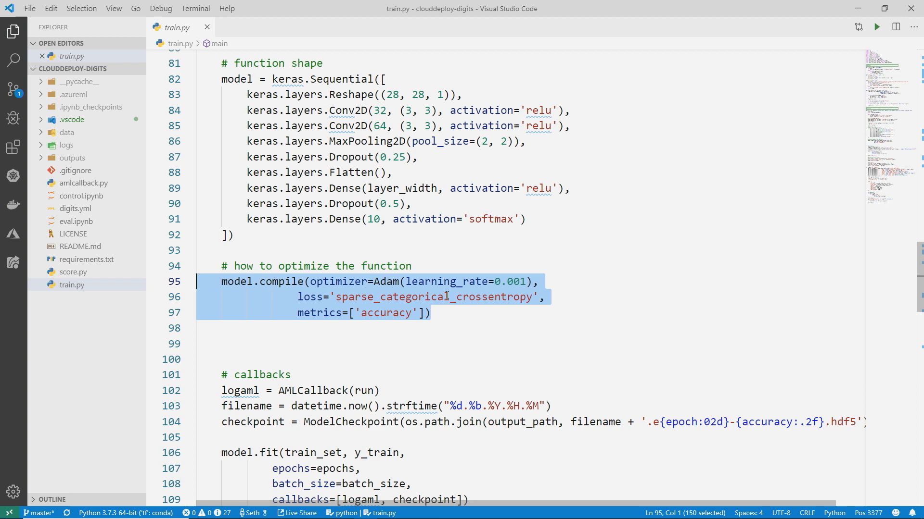
pyautogui.doubleClick(386, 281)
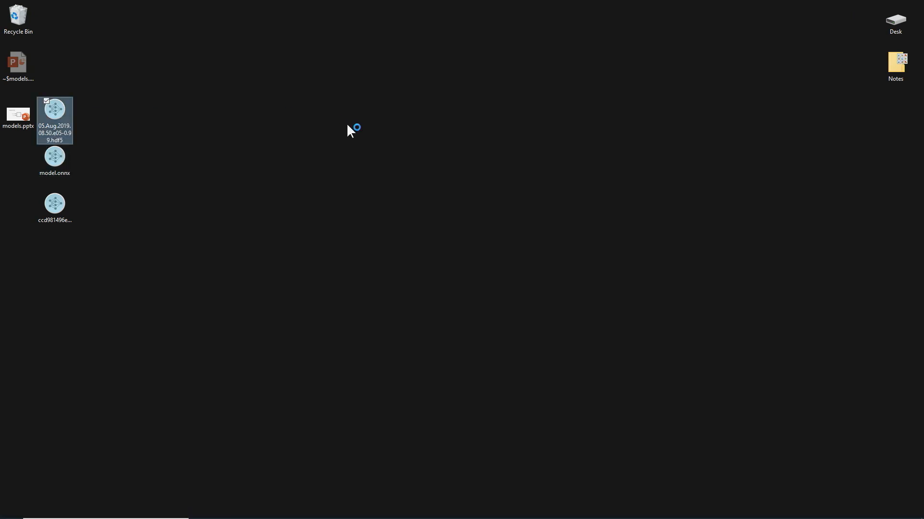
pyautogui.doubleClick(54, 109)
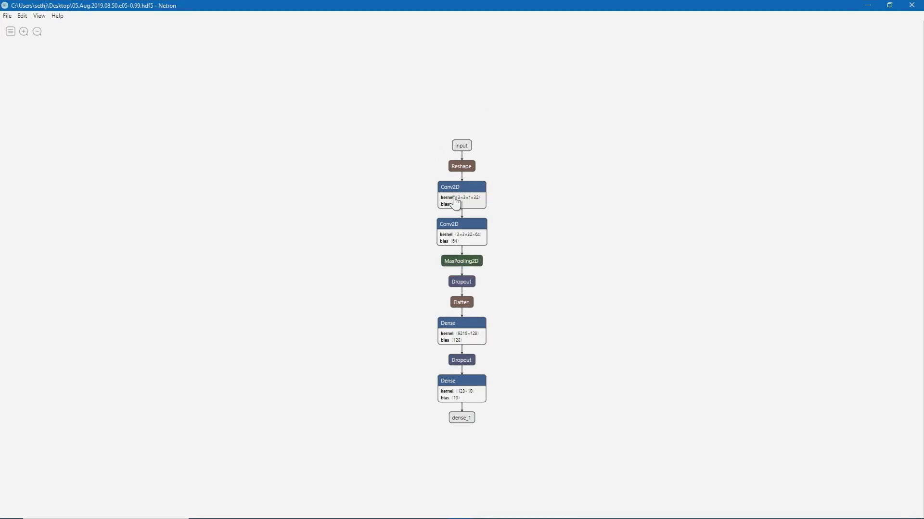
# - Zoom the layer graph, maximize Netron, and show the final Dense layer's weight values
pyautogui.click(23, 31)
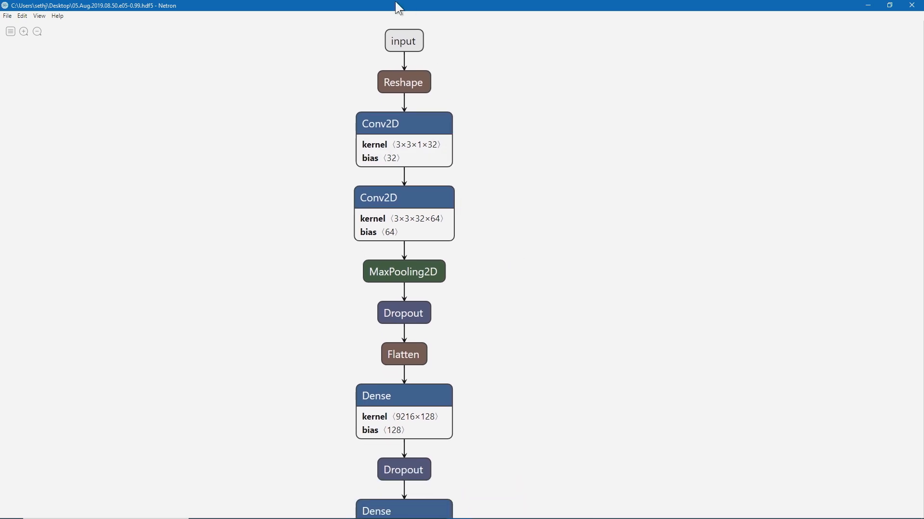
pyautogui.click(889, 6)
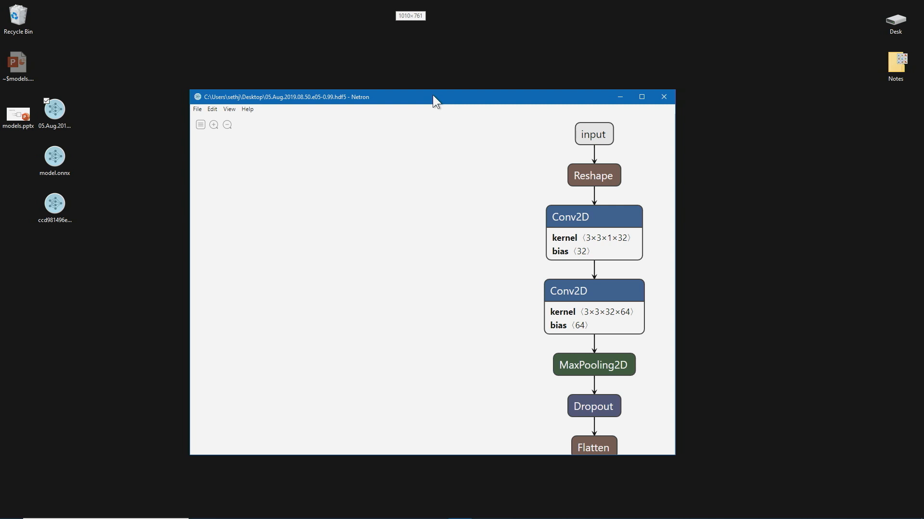
pyautogui.click(641, 97)
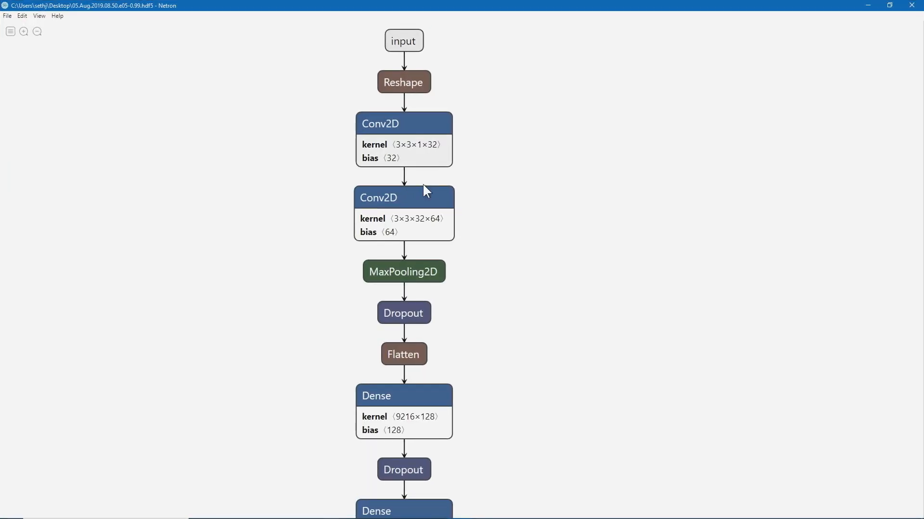
pyautogui.scroll(-3)
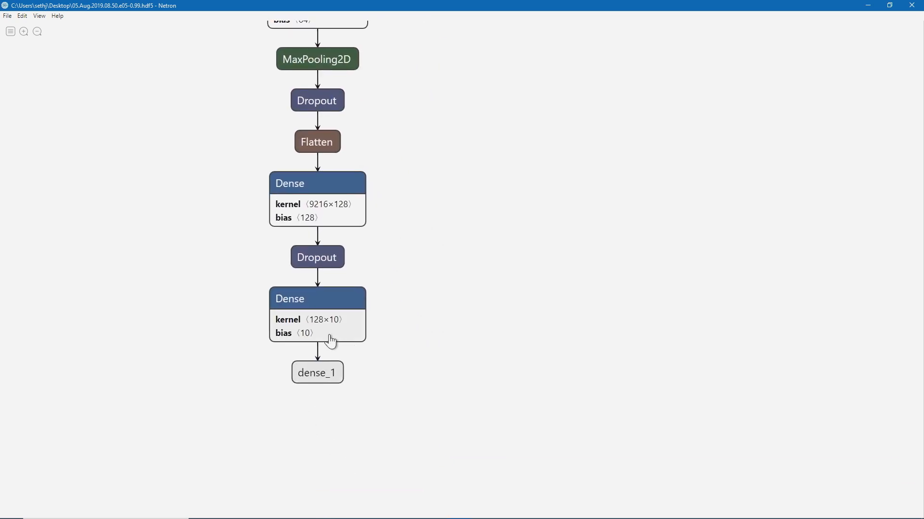
pyautogui.click(316, 315)
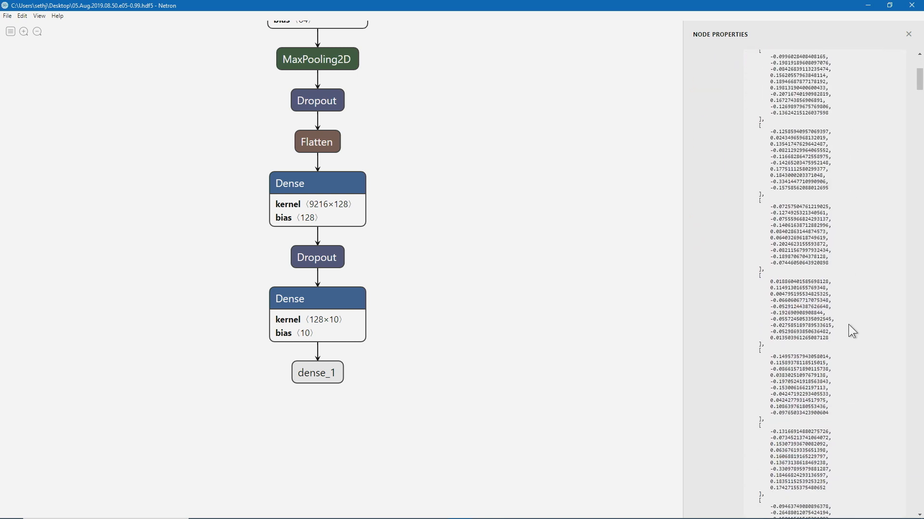
pyautogui.scroll(-3)
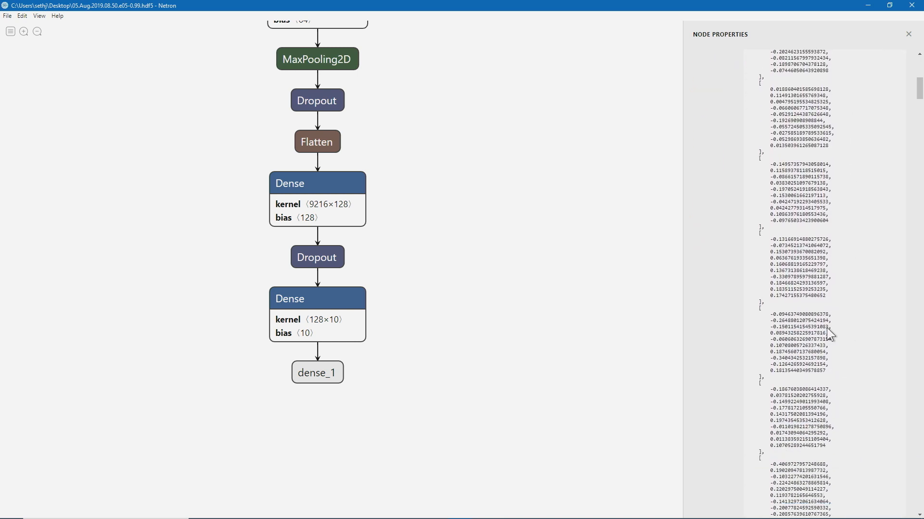
pyautogui.moveTo(602, 362)
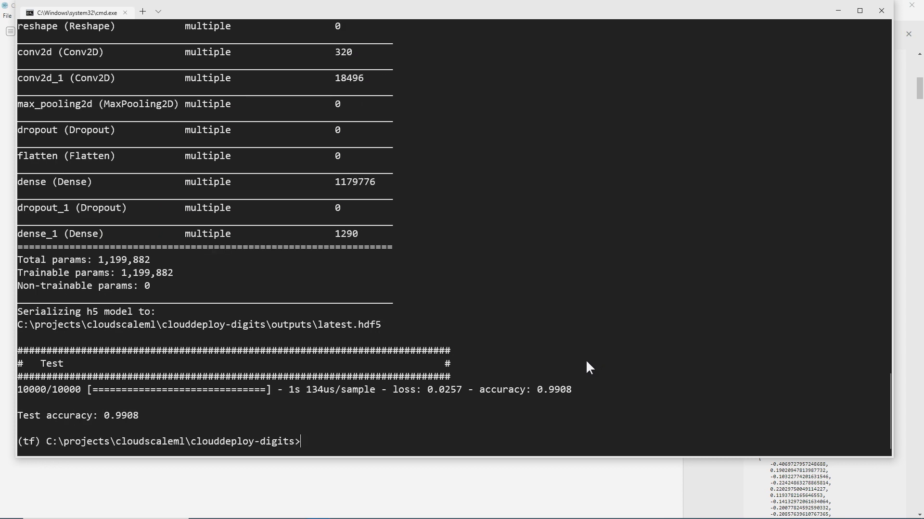
pyautogui.moveTo(281, 322)
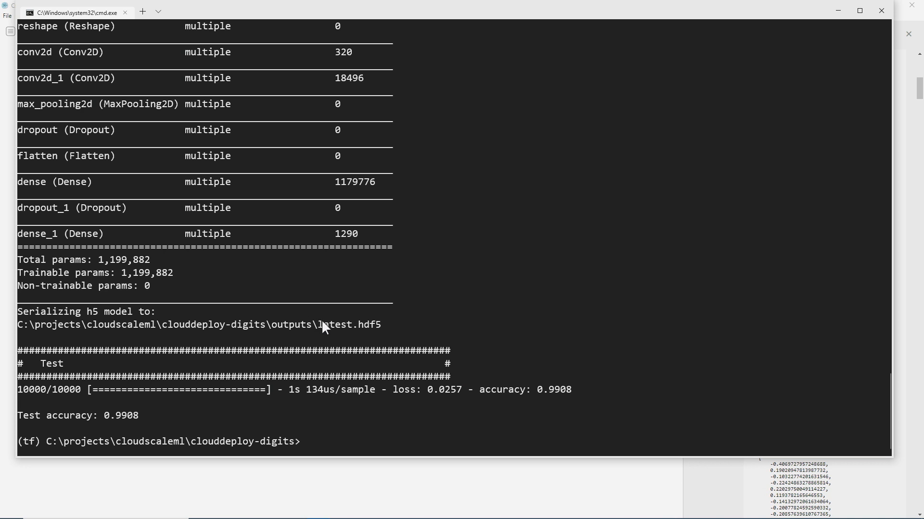
pyautogui.moveTo(360, 328)
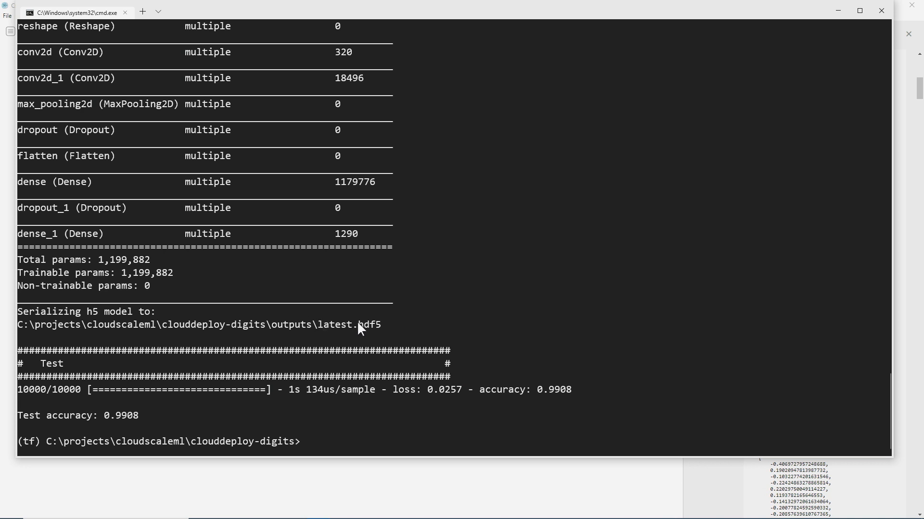